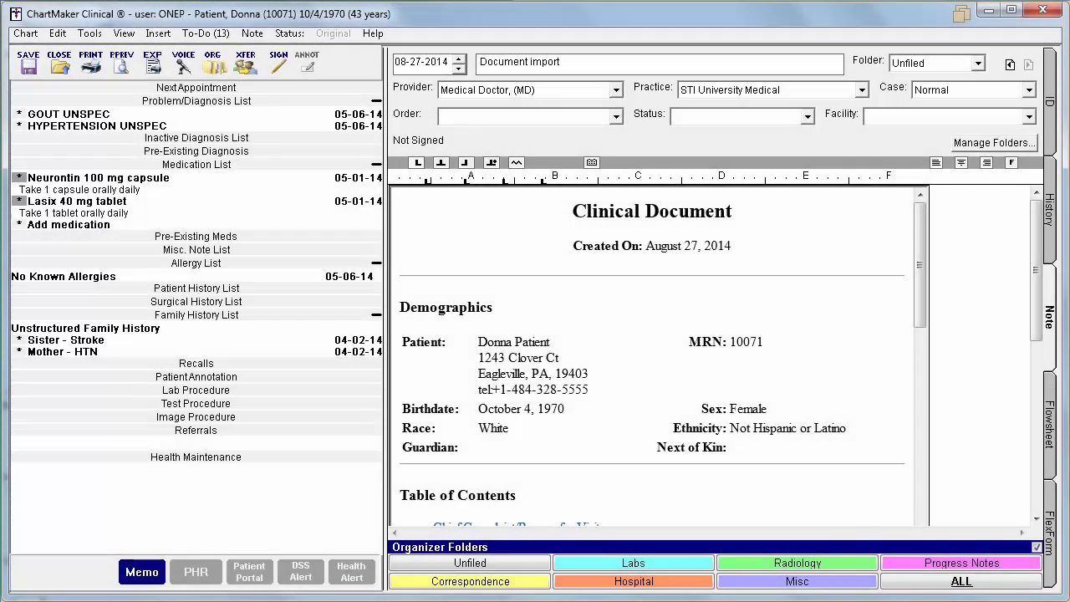
- Start Clinical Information Reconciliation from the note and view the chart-versus-imported diagnoses comparison
scroll("down", 3)
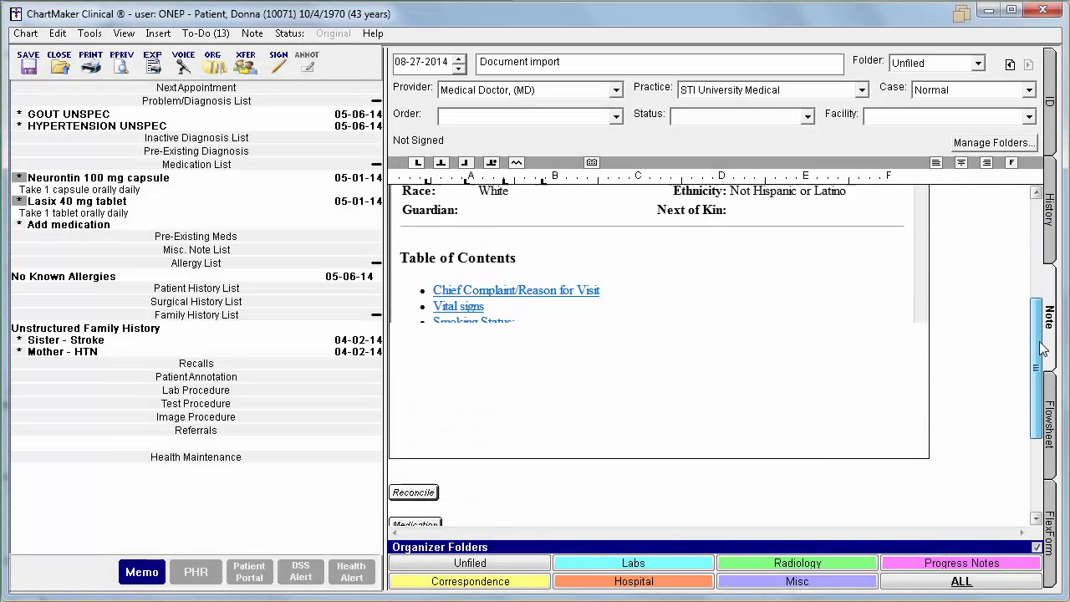
scroll("down", 3)
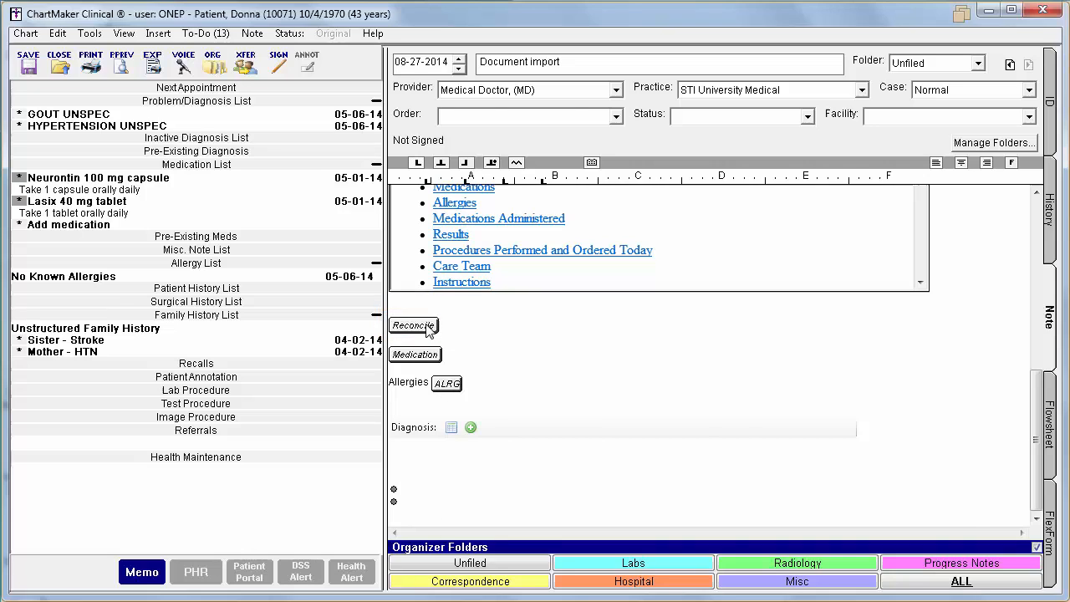
left_click(413, 325)
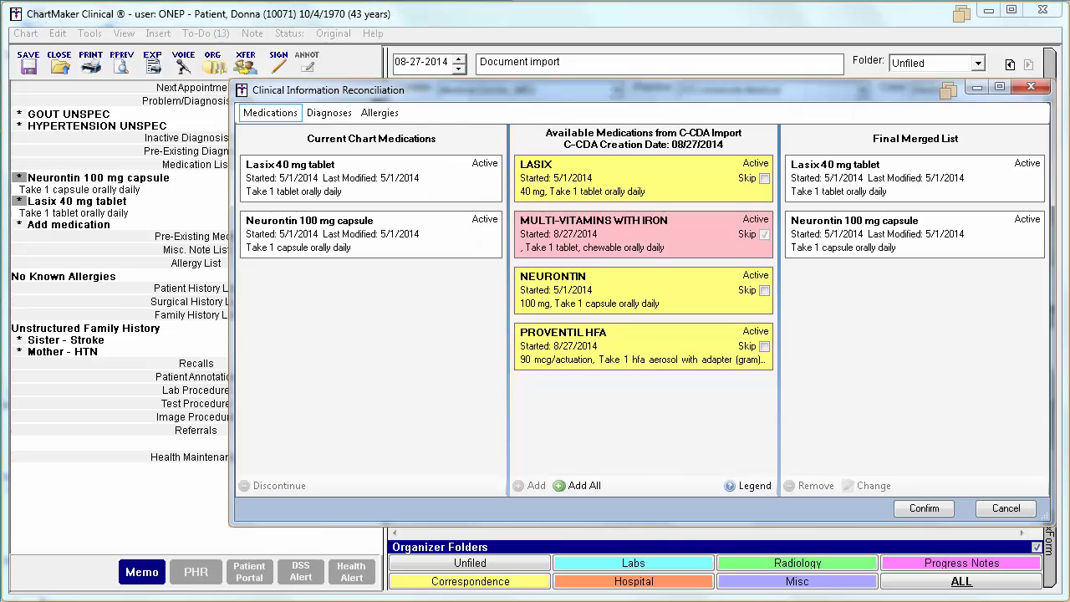
left_click(271, 112)
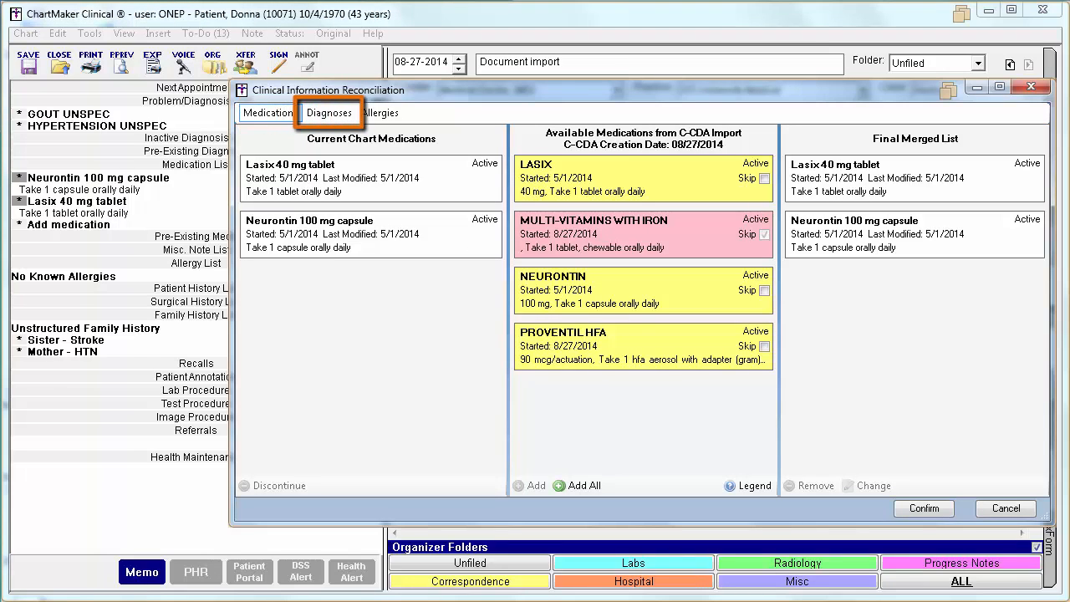
left_click(269, 112)
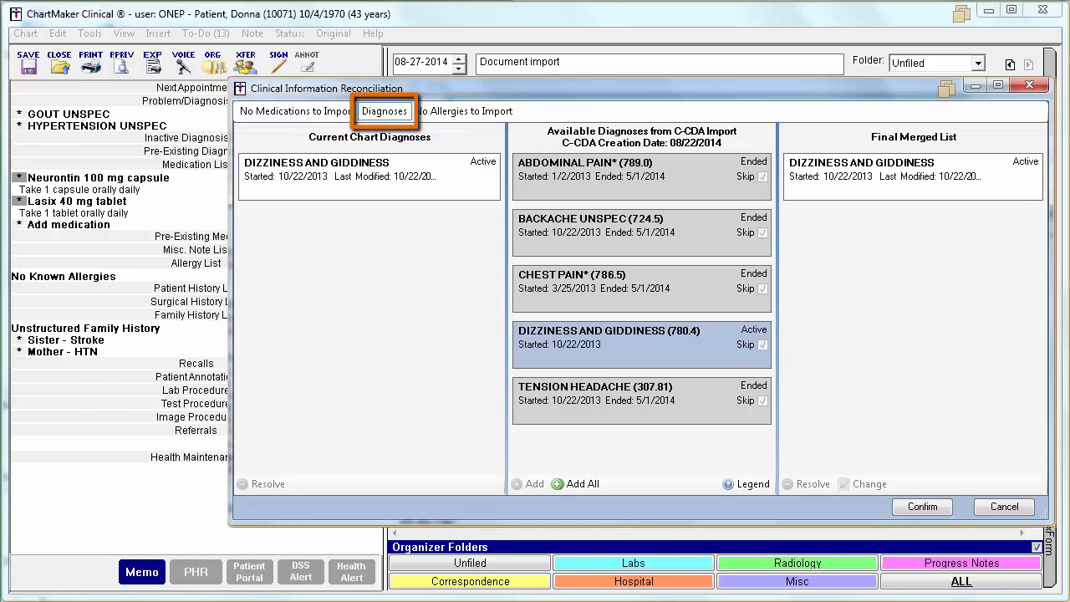
- Switch the reconciliation back to the medications comparison showing Lasix and Neurontin
left_click(384, 111)
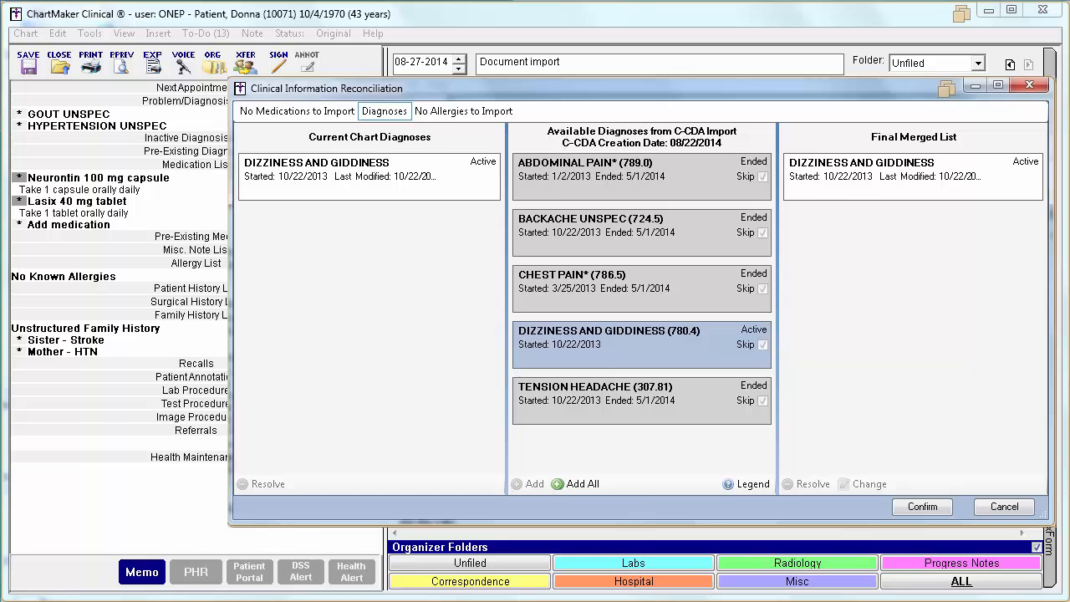
left_click(271, 112)
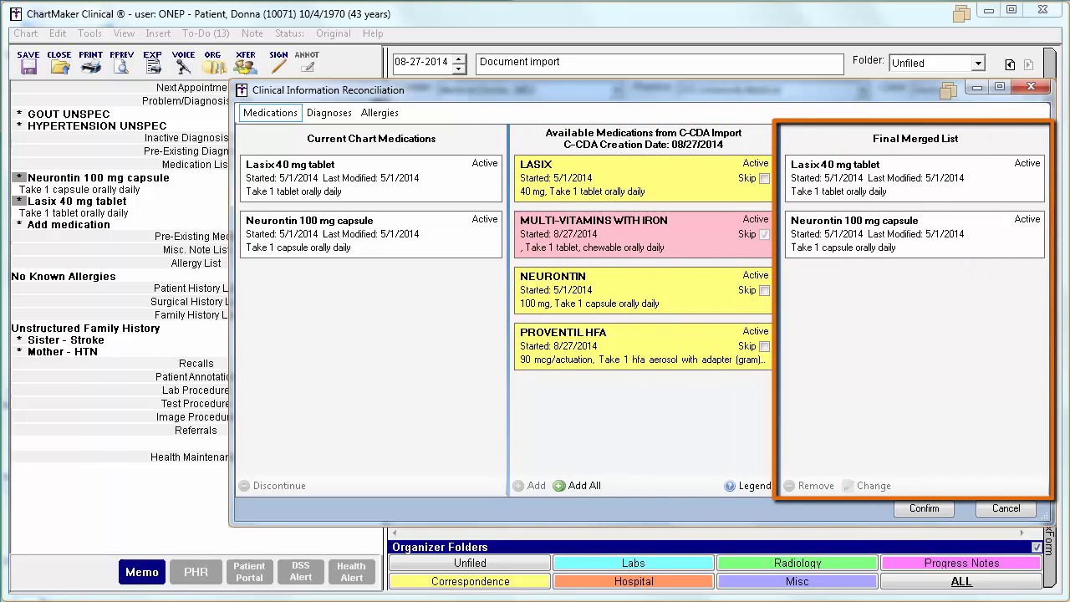
left_click(644, 134)
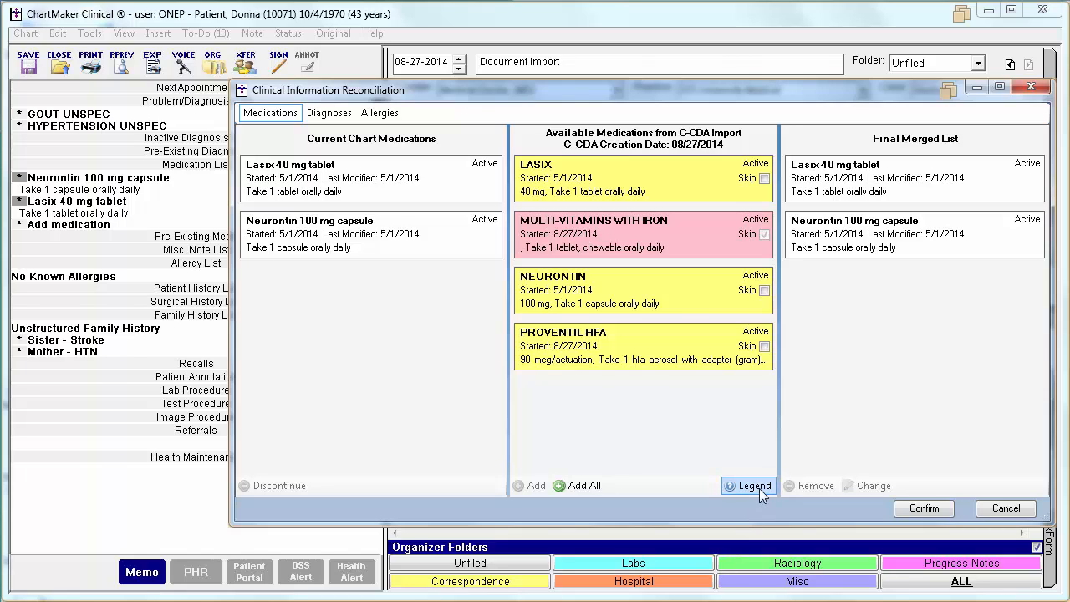
left_click(750, 485)
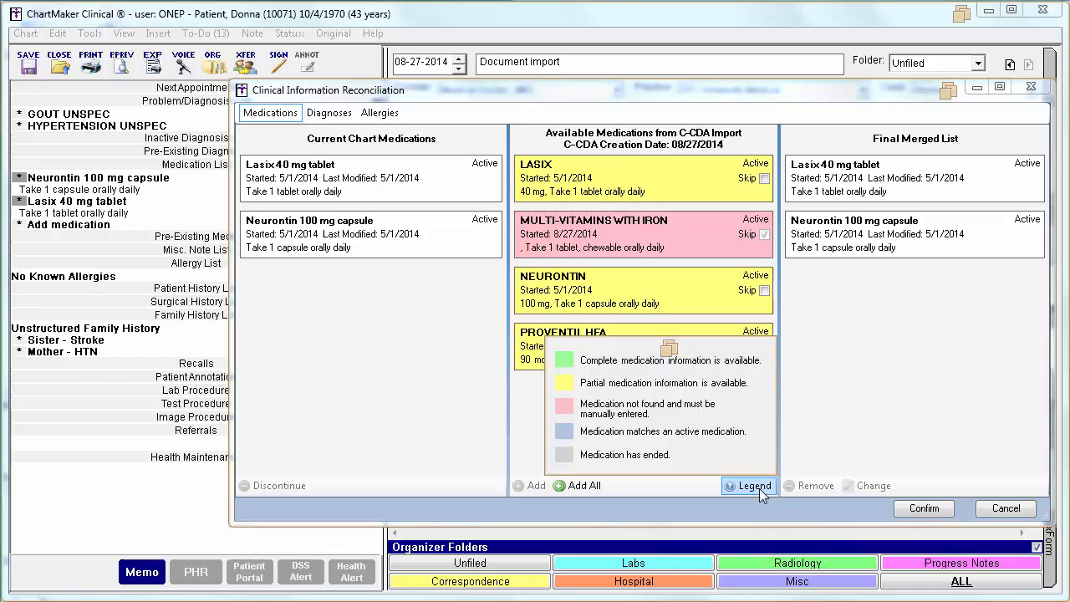
left_click(749, 485)
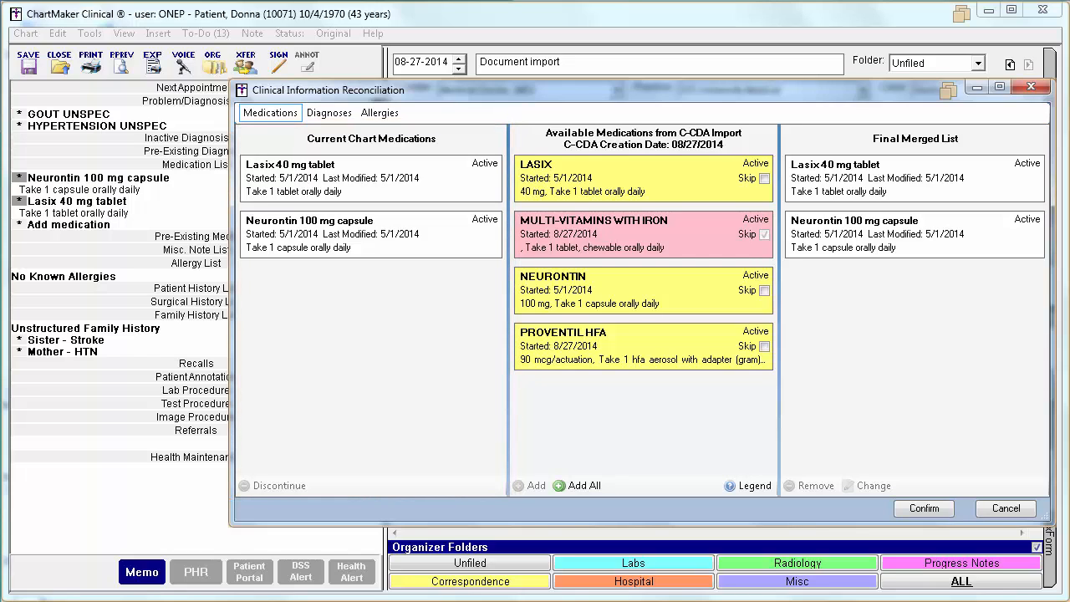
left_click(371, 234)
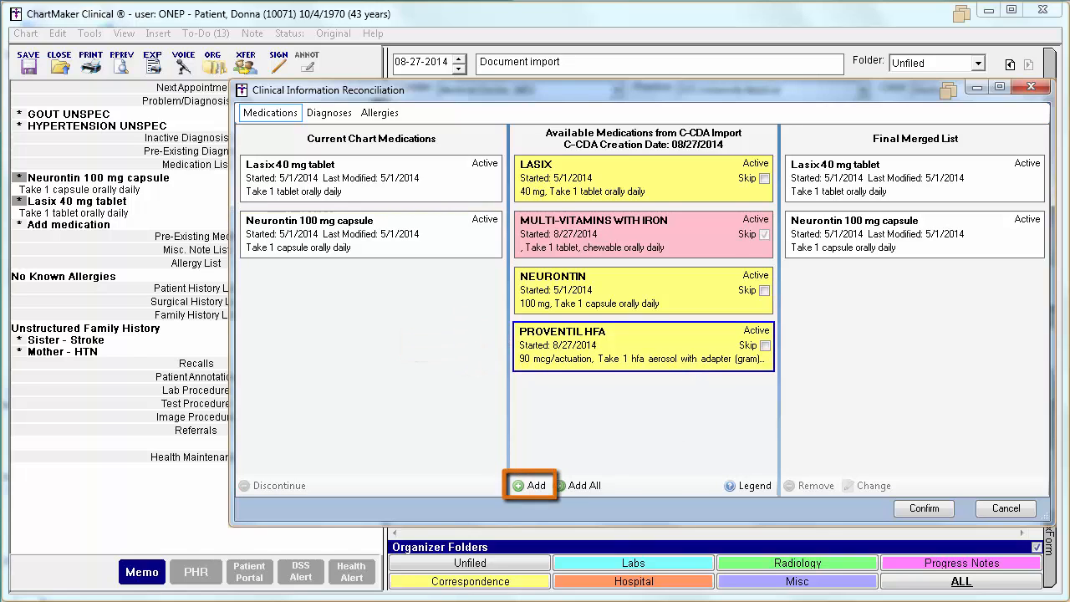
- Add Proventil HFA to the final merged list as pre-existing, leaving Multi-Vitamins skipped
left_click(532, 485)
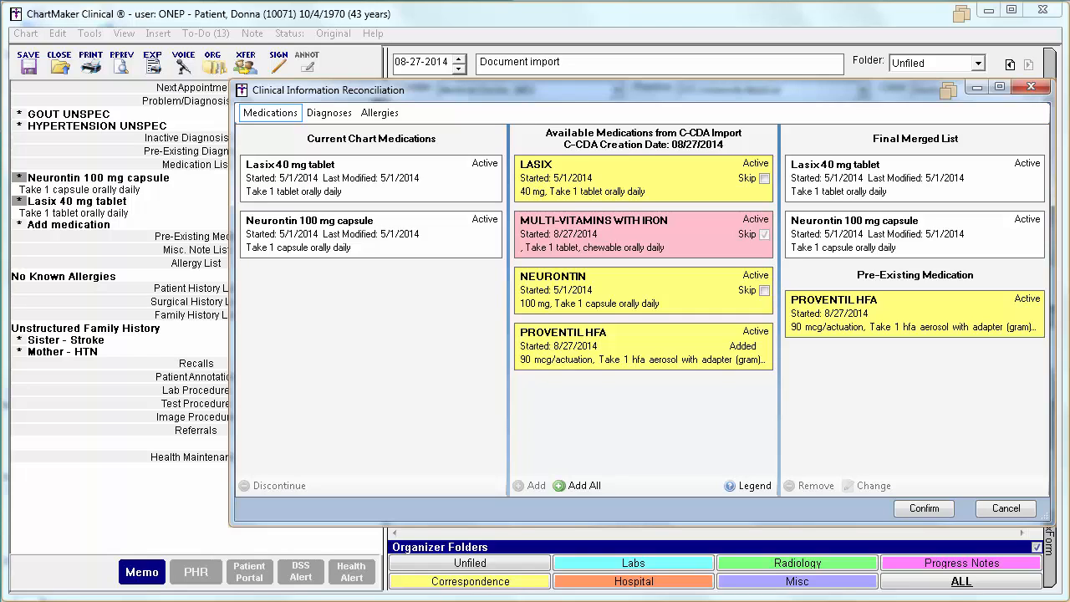
left_click(762, 234)
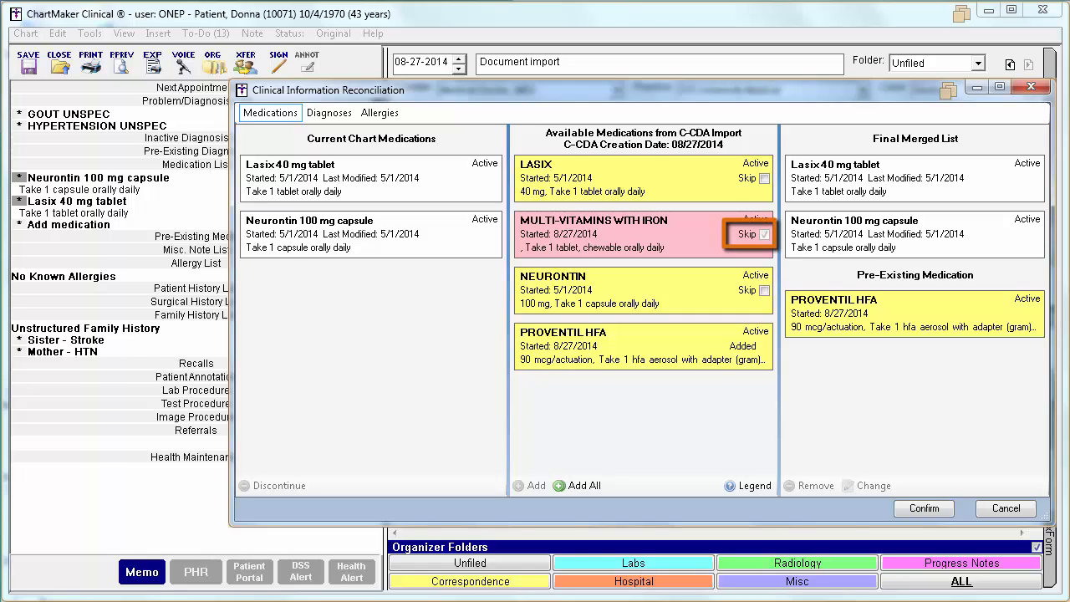
left_click(763, 234)
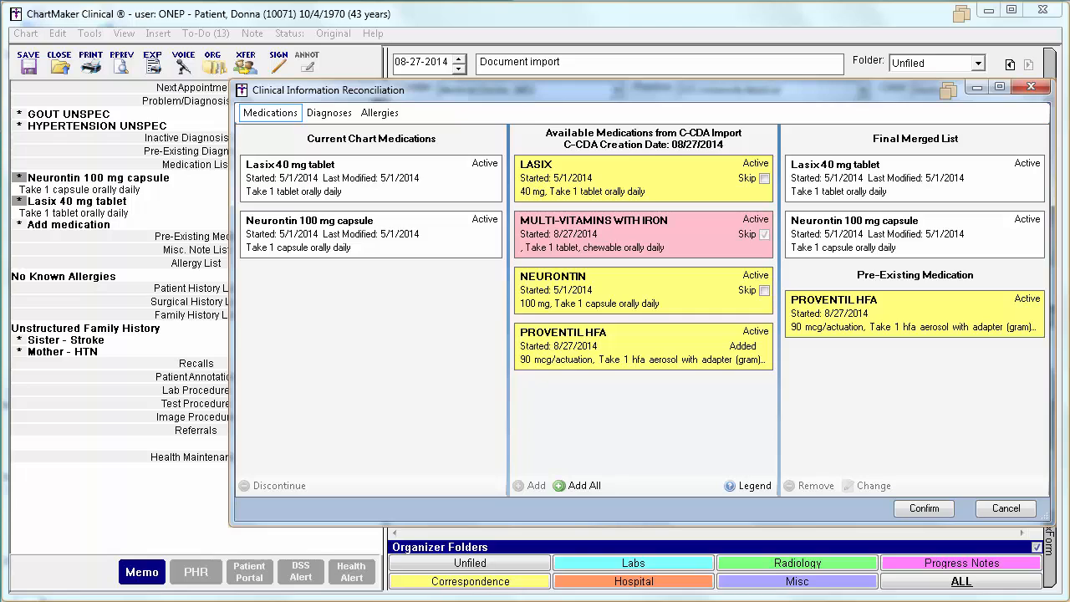
left_click(763, 290)
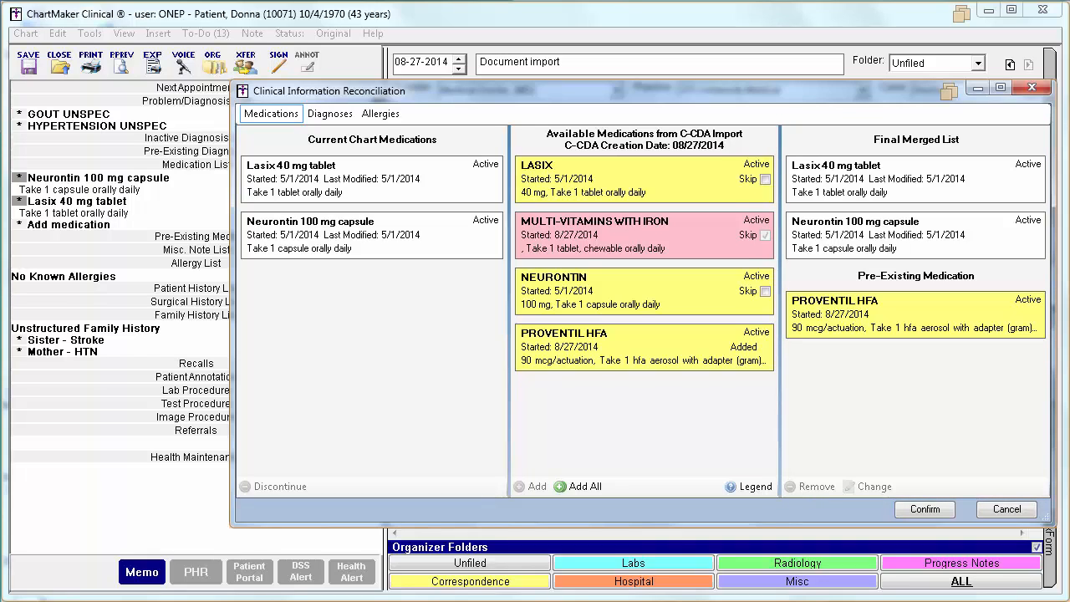
left_click(916, 235)
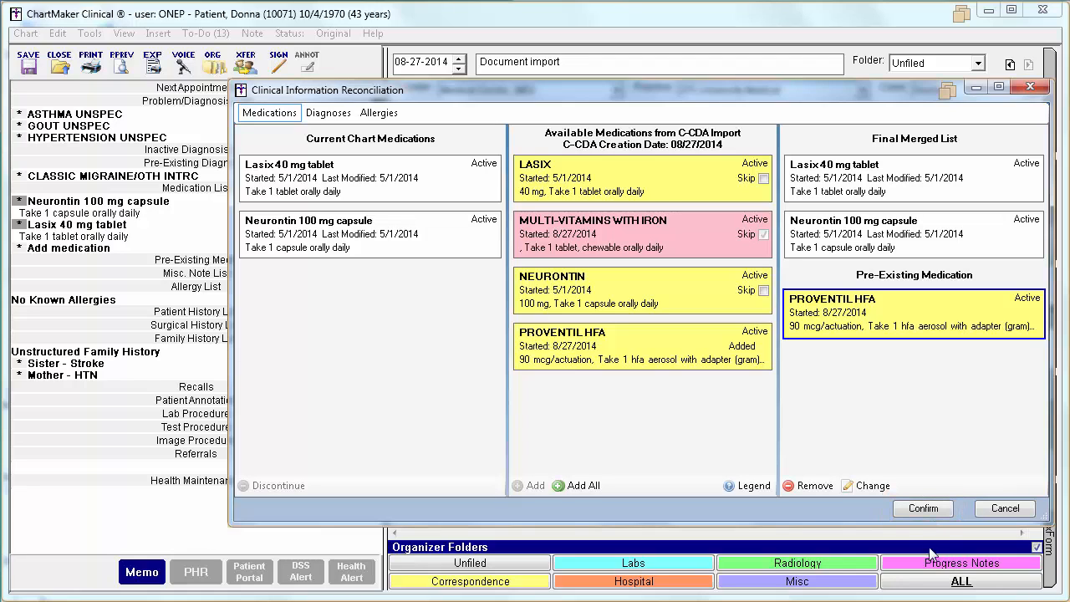
- Confirm the merged medication list, answer Yes, and acknowledge Reconciliation Complete
left_click(923, 508)
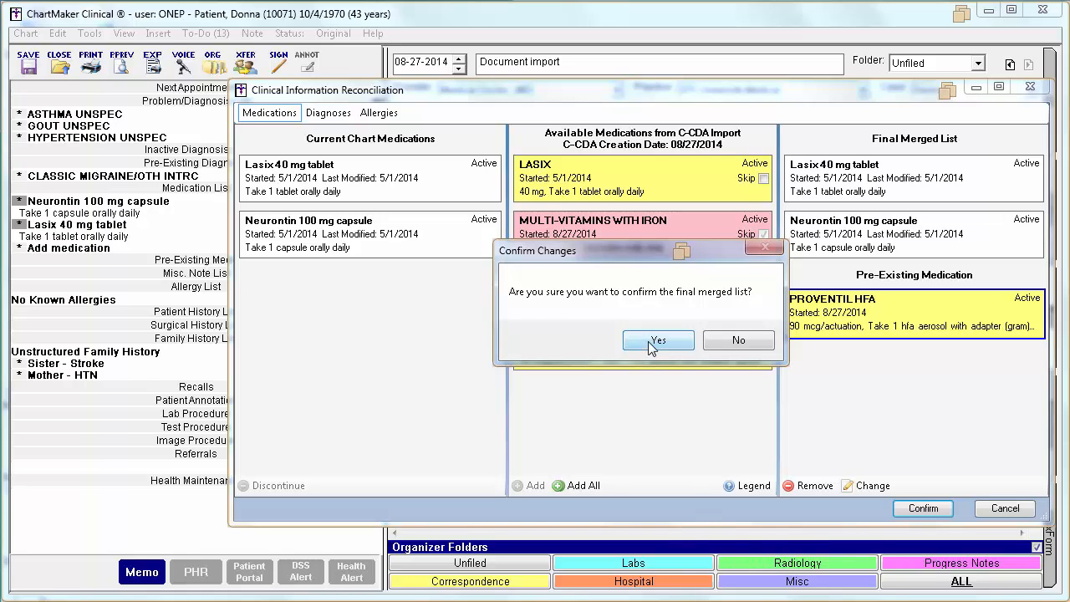
left_click(659, 340)
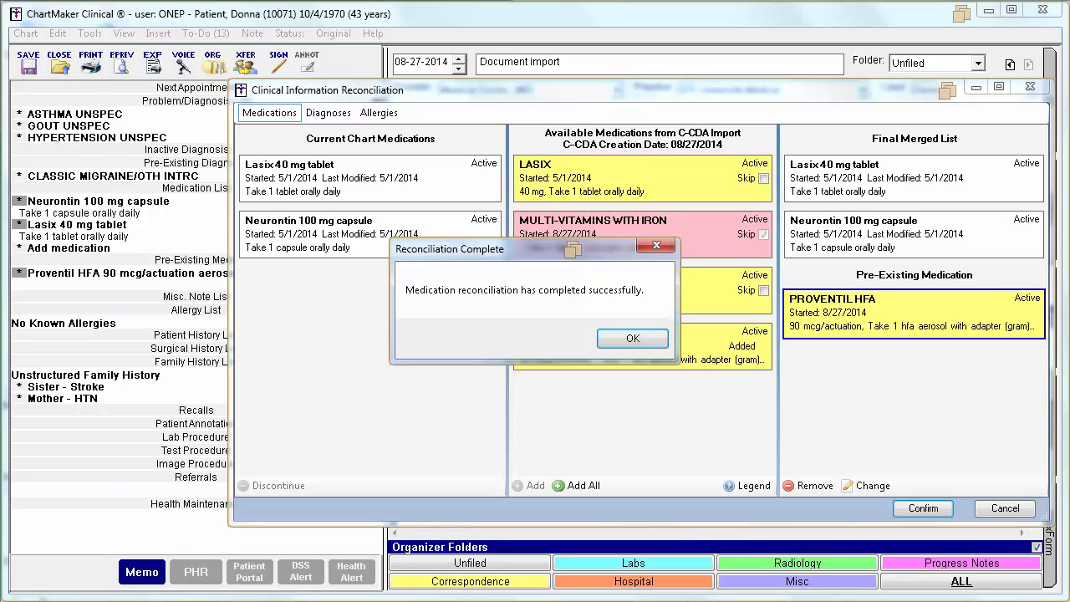
left_click(632, 338)
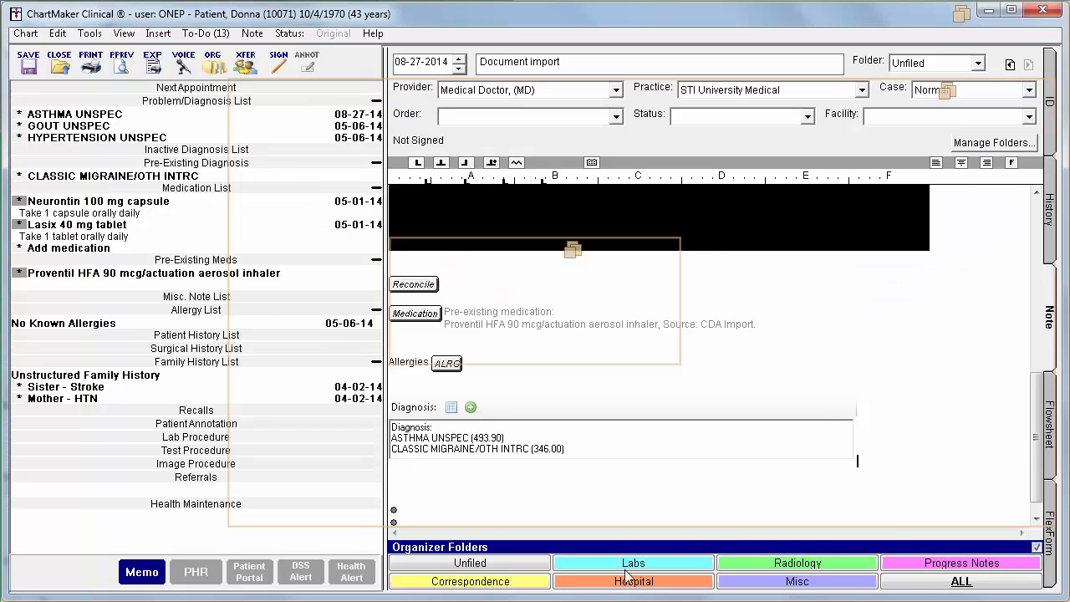
left_click(413, 284)
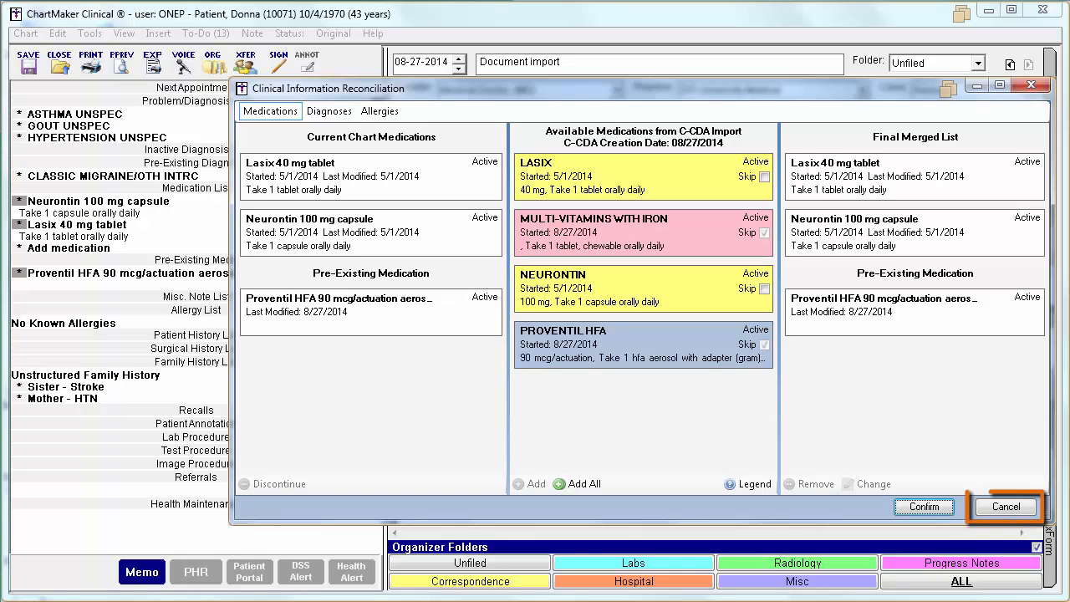
left_click(1005, 505)
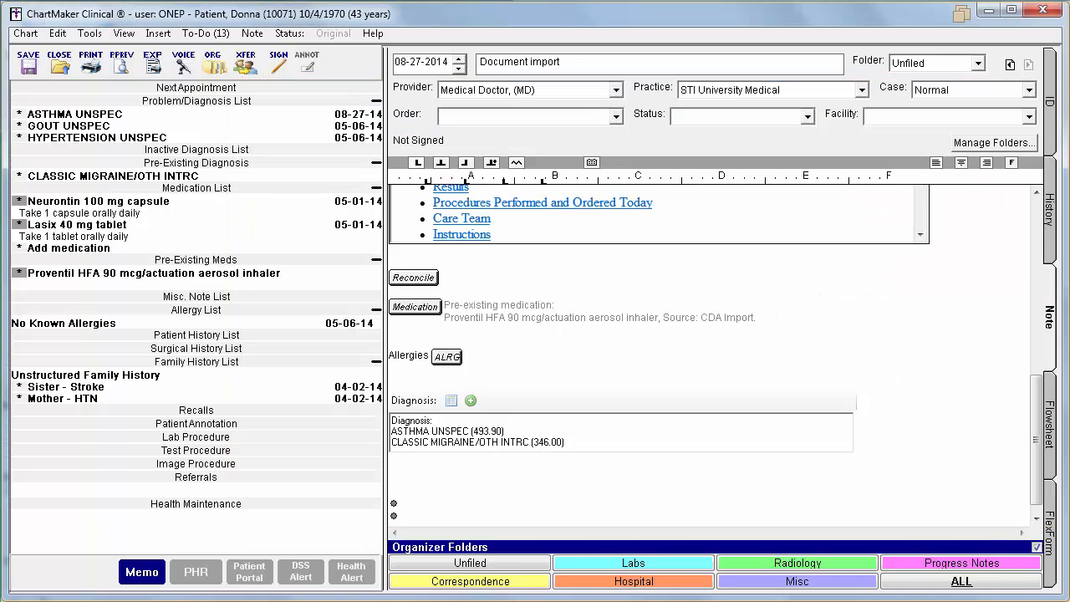